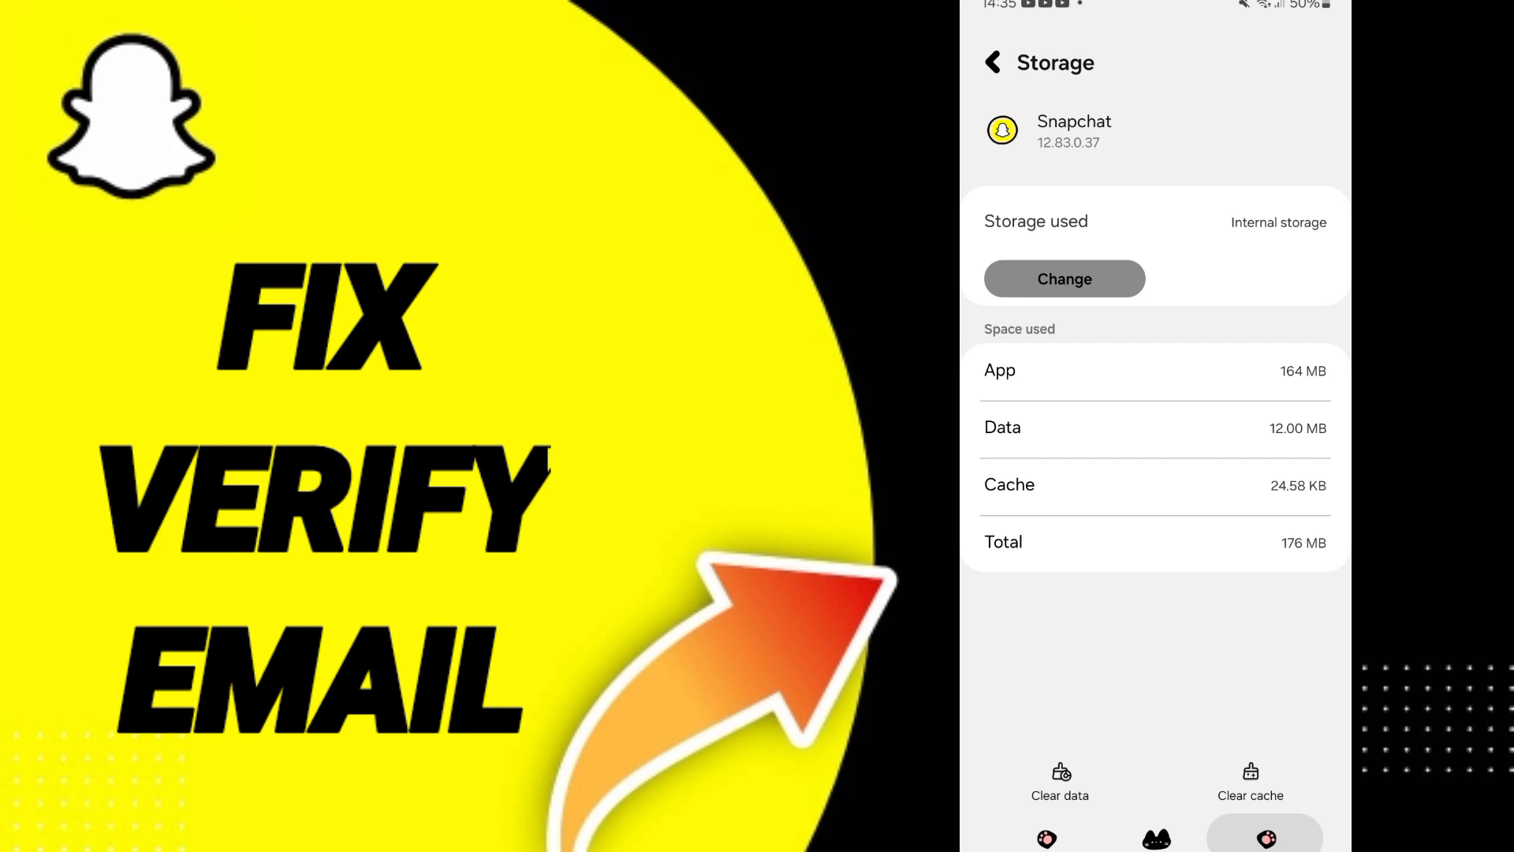
# Return to the installed apps list and go into Snapchat's app info
pyautogui.click(994, 62)
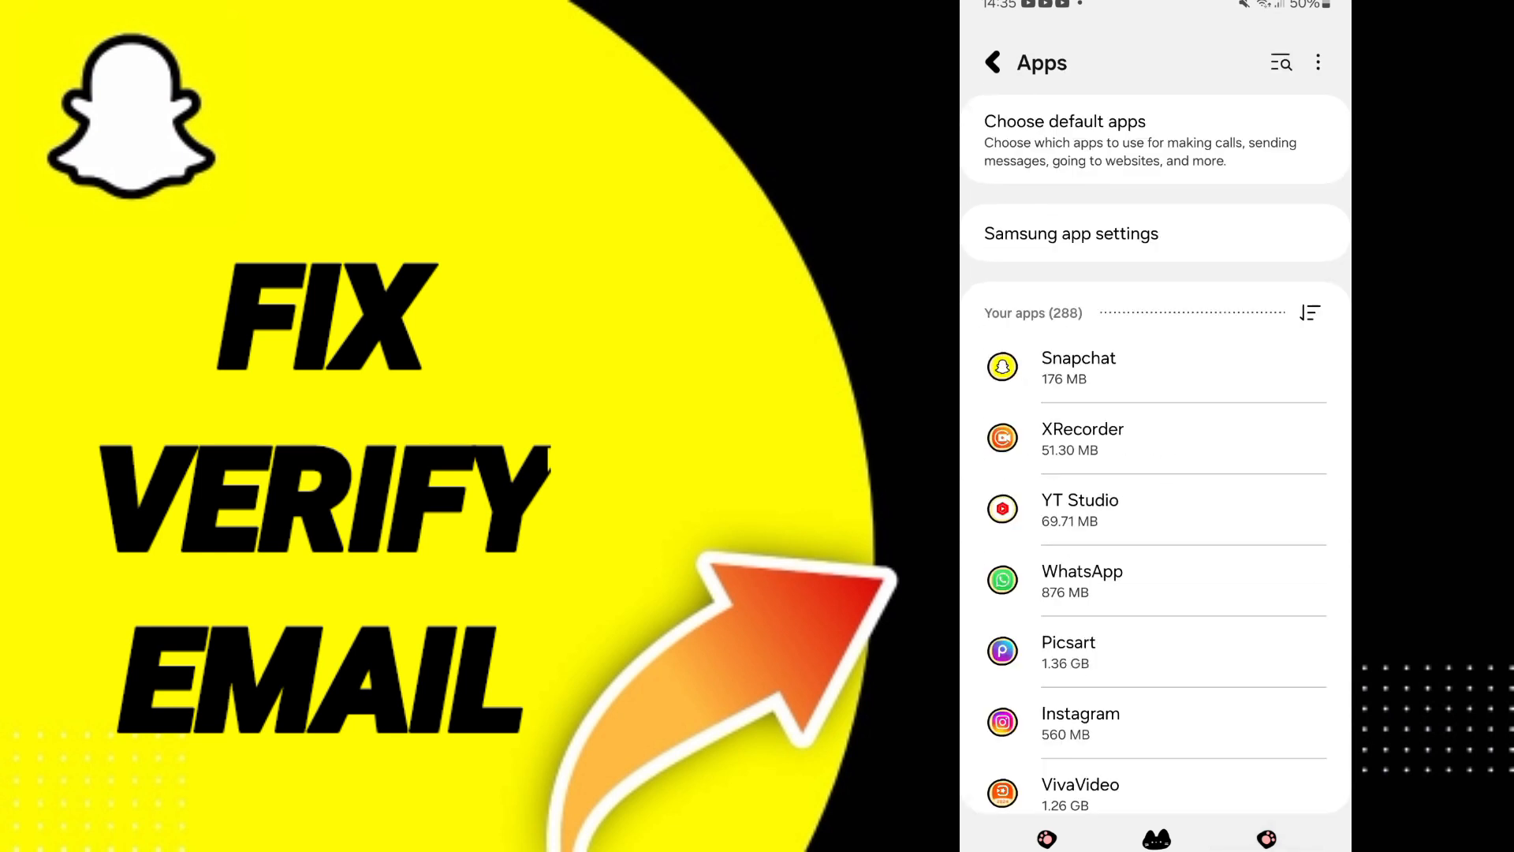
pyautogui.click(1077, 368)
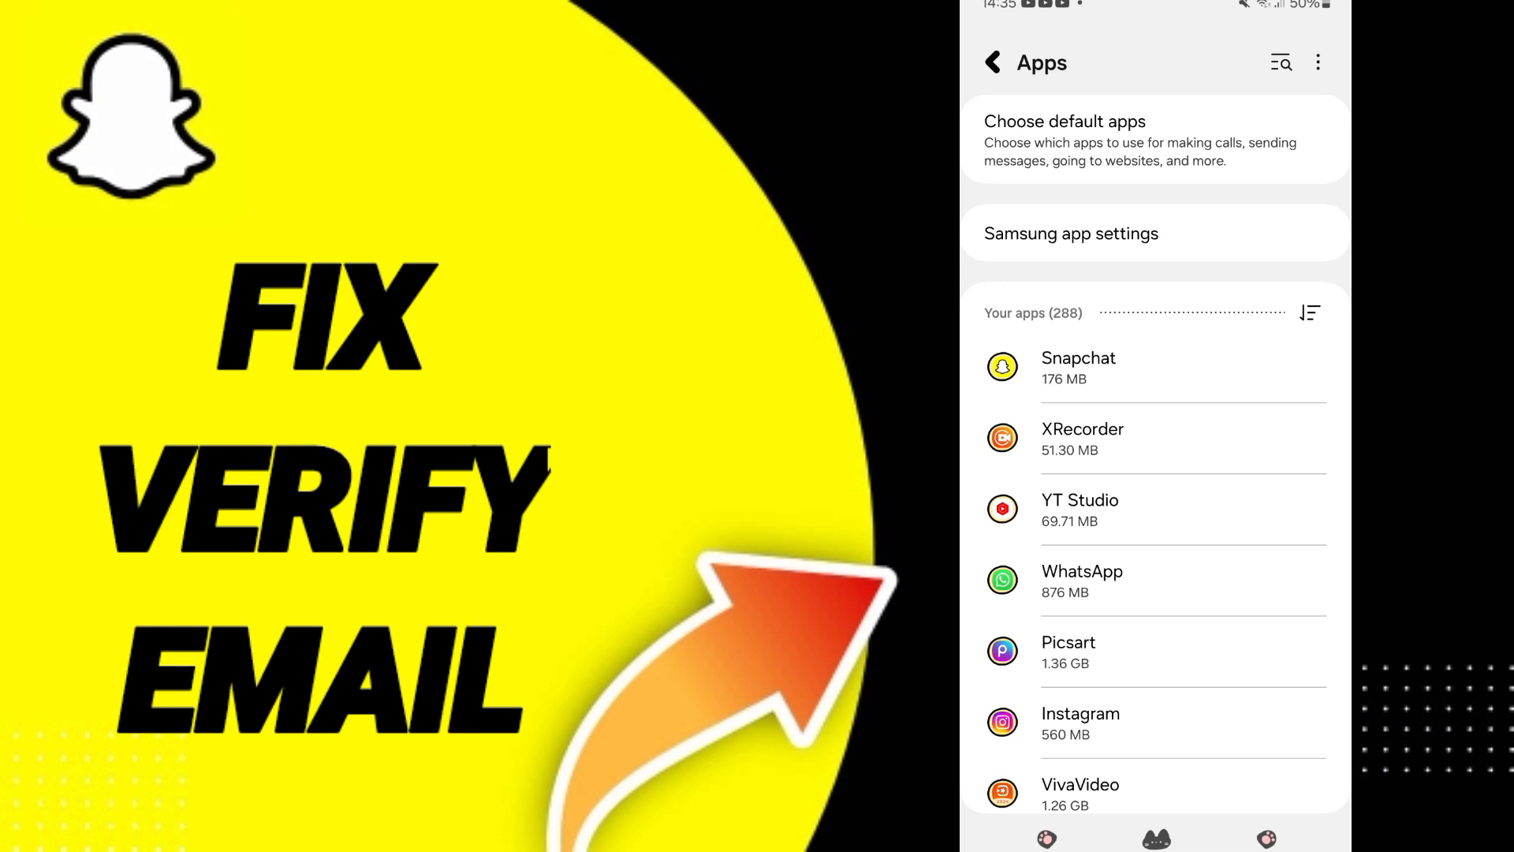
pyautogui.click(1077, 366)
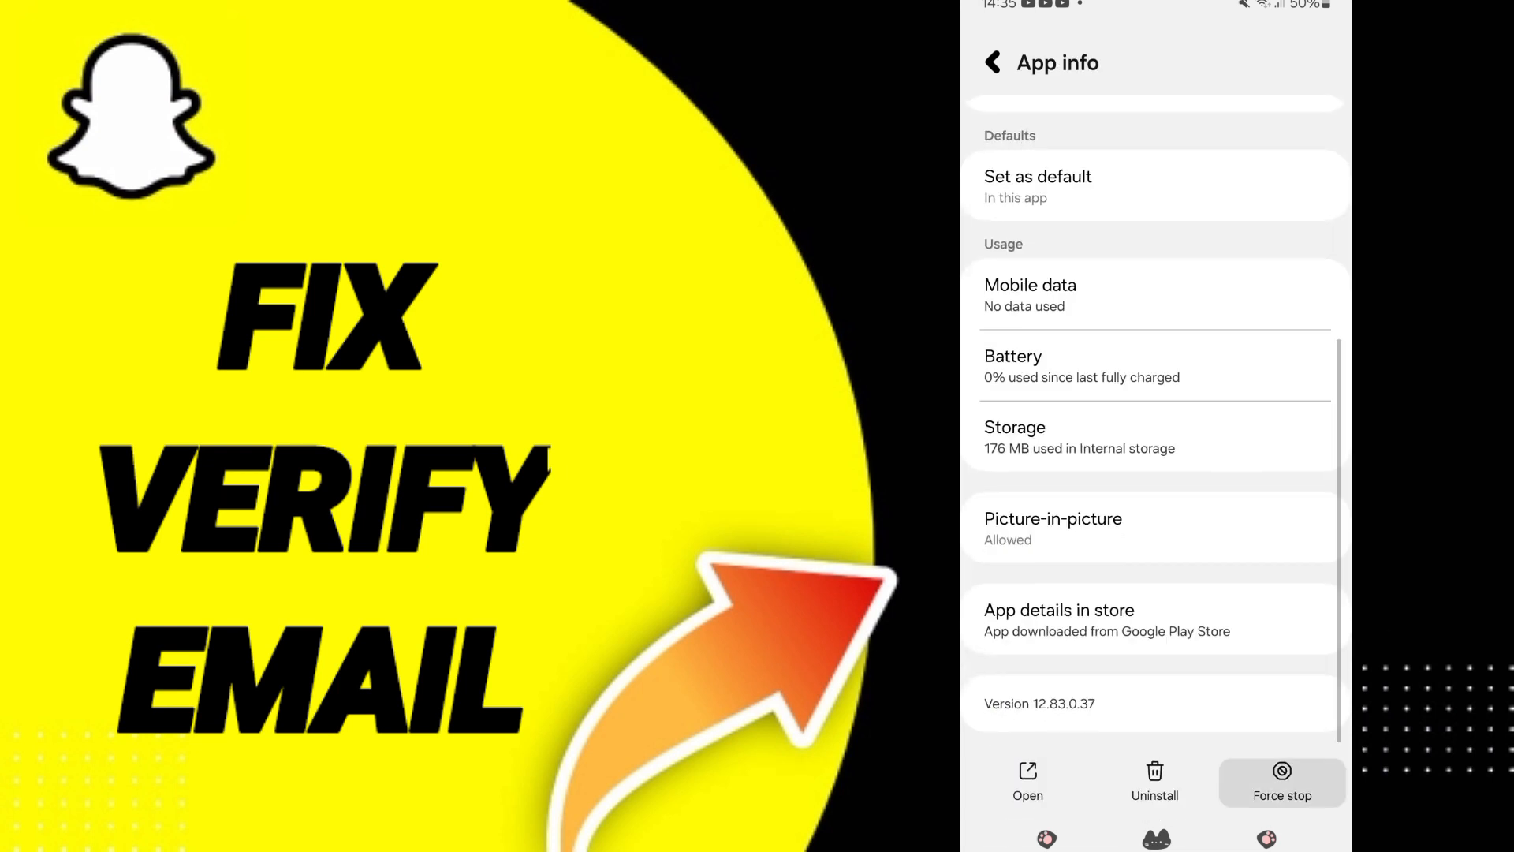
# Force stop Snapchat and confirm it in the dialog
pyautogui.click(1281, 783)
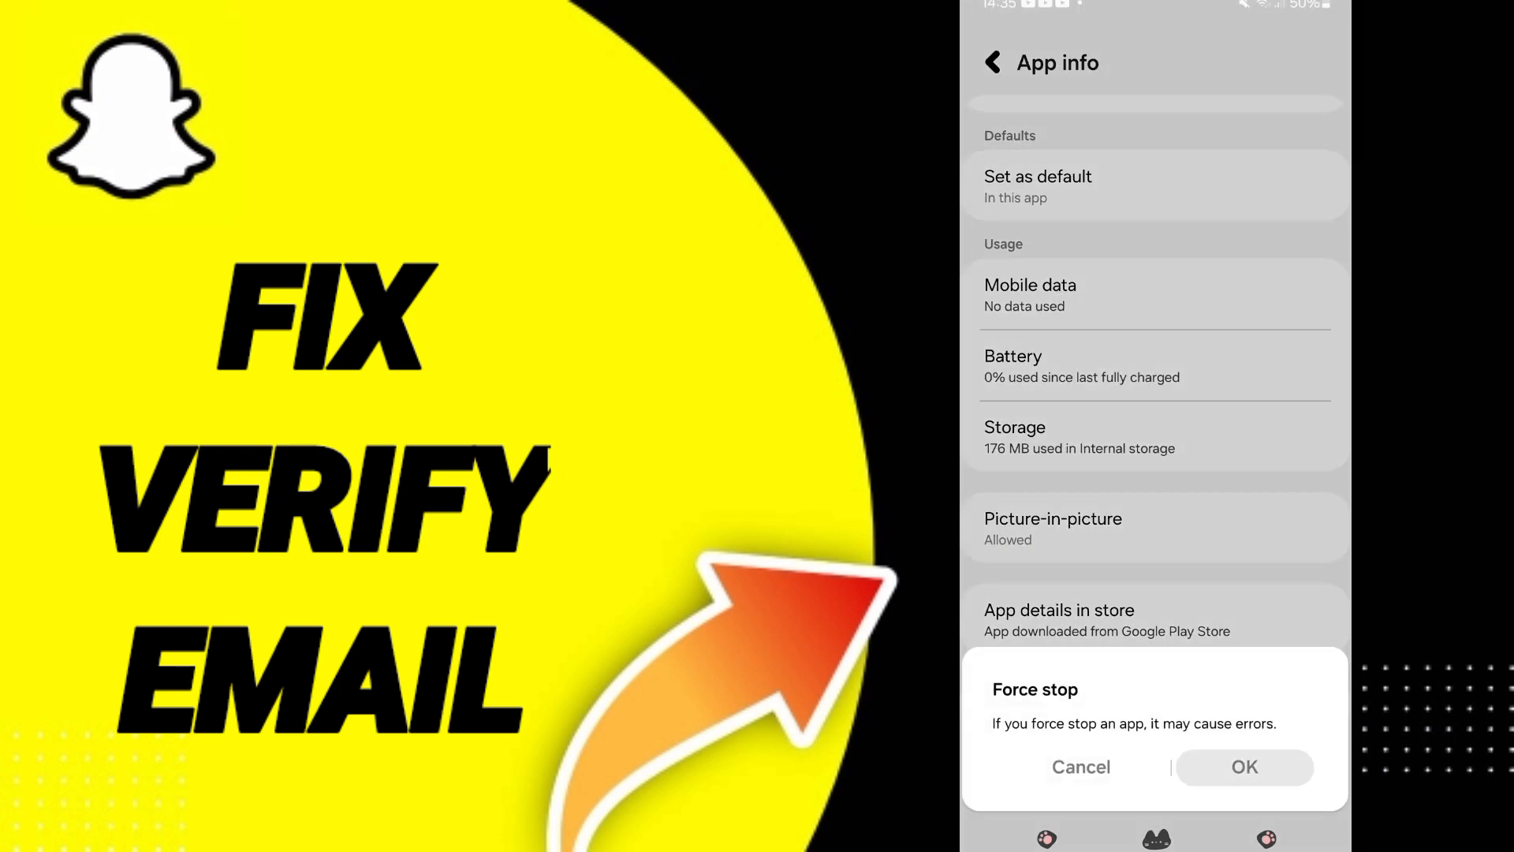
pyautogui.click(1081, 767)
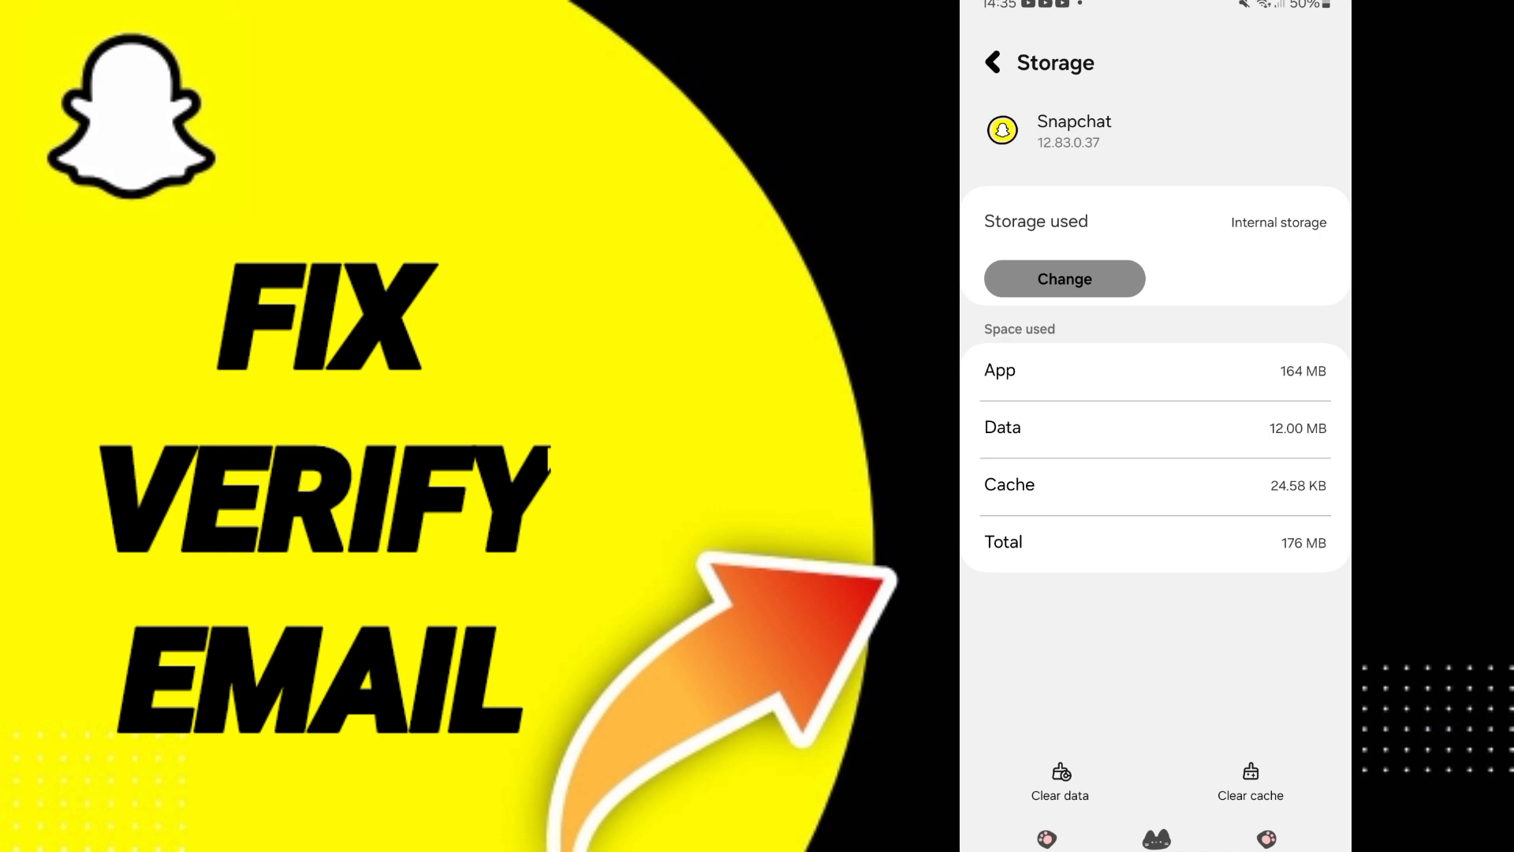
# Clear Snapchat's cached files from its Storage details
pyautogui.click(1249, 782)
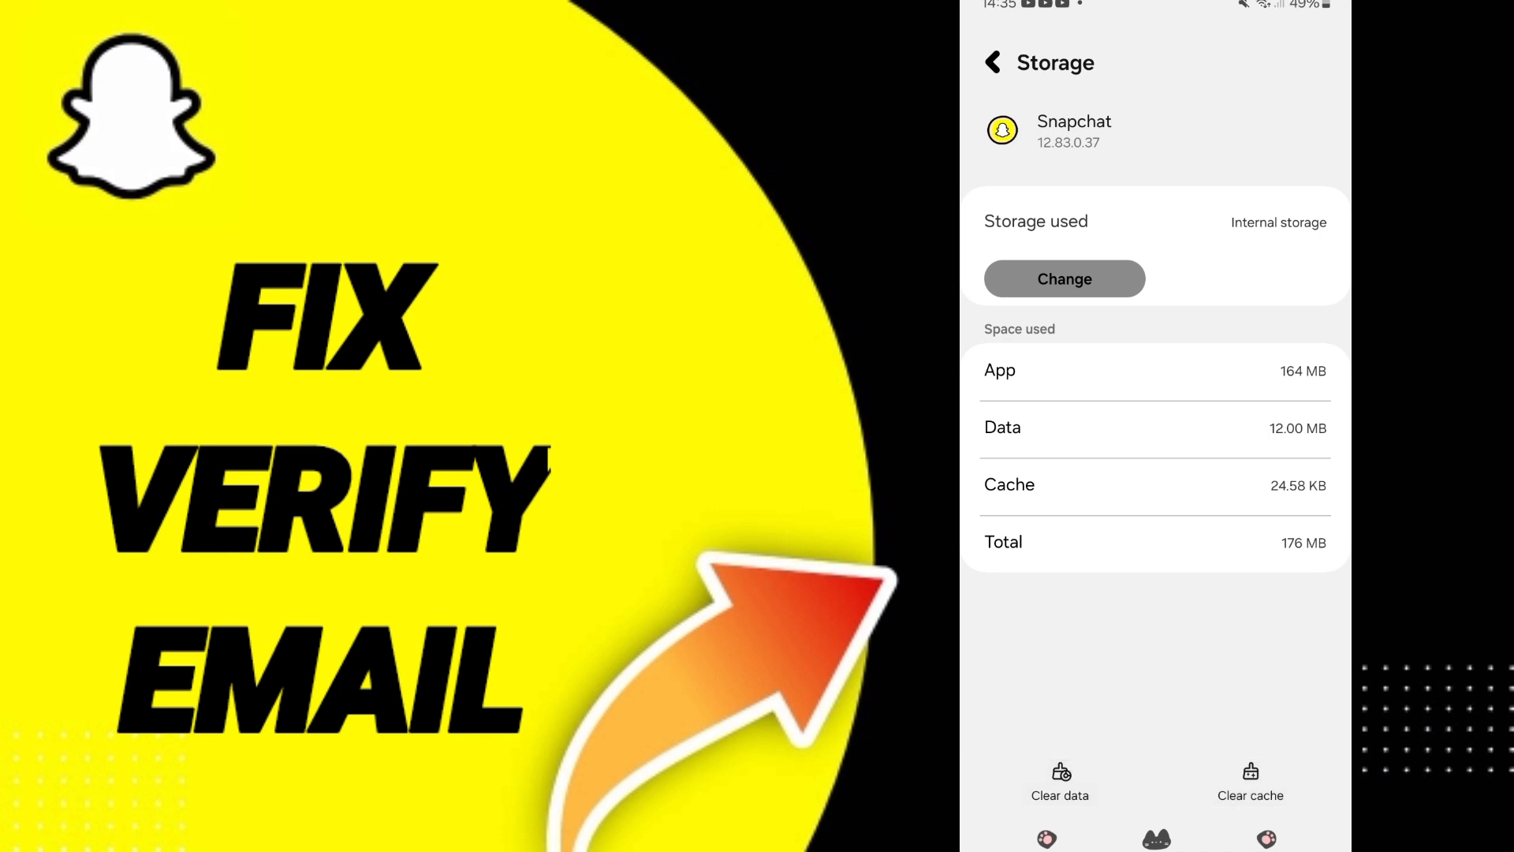
pyautogui.click(1060, 780)
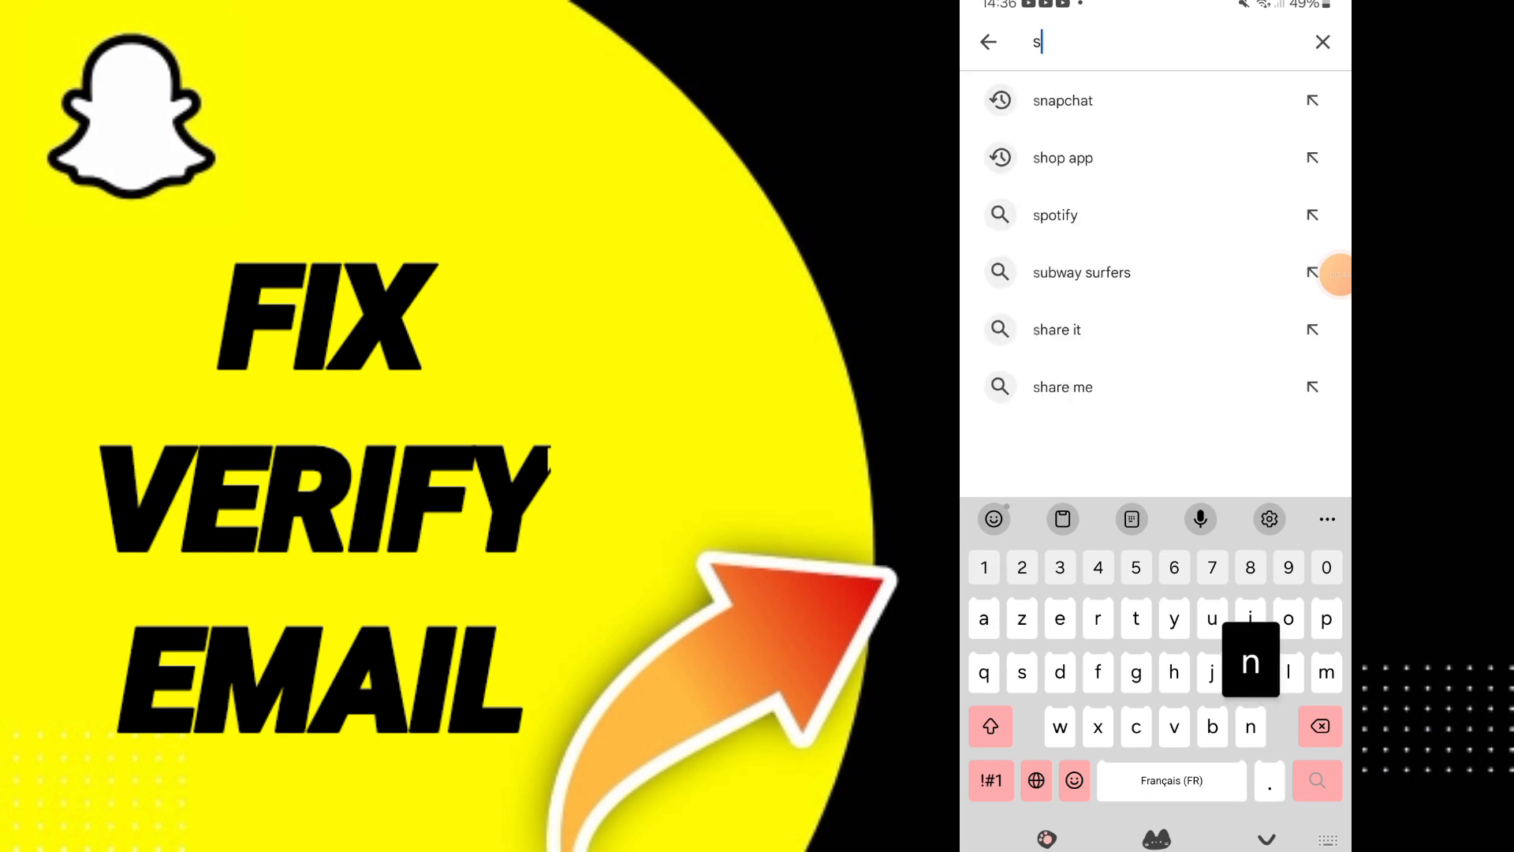
# Search 'snapchat' in the Play Store and go to its store listing
pyautogui.click(1061, 101)
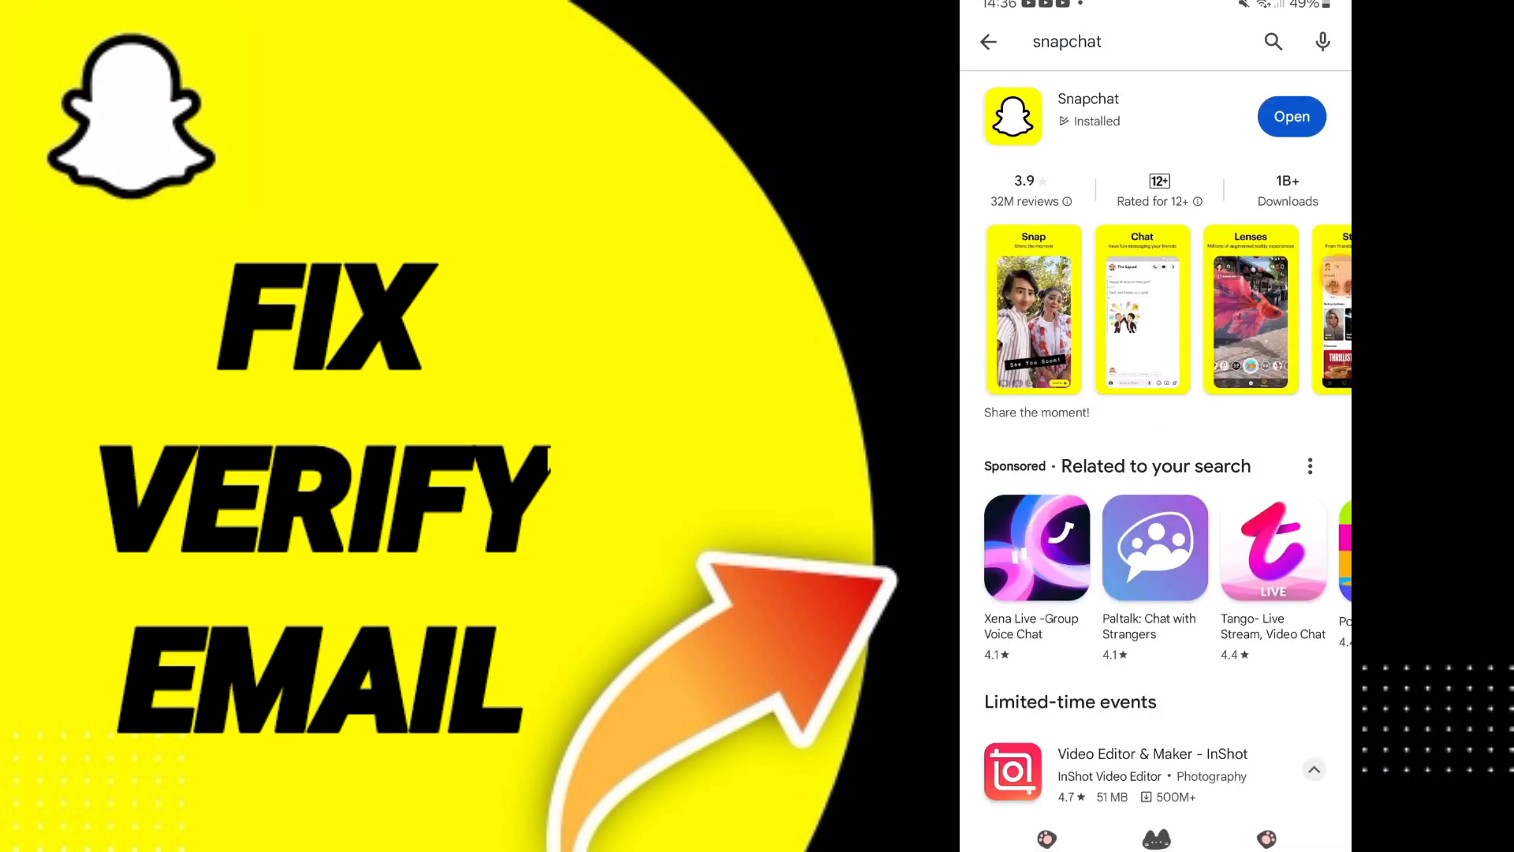
pyautogui.click(1292, 115)
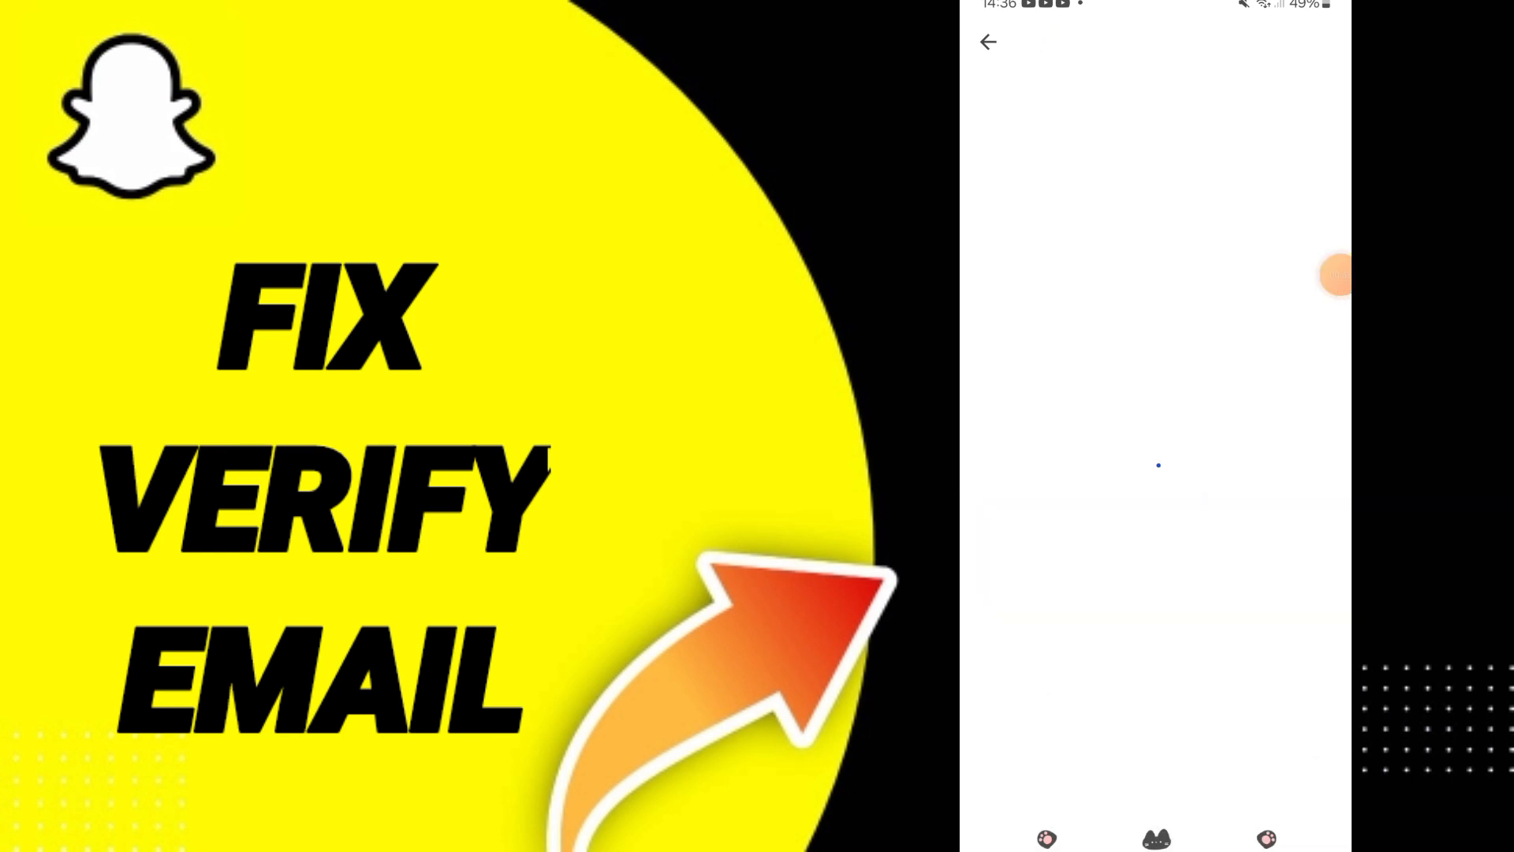